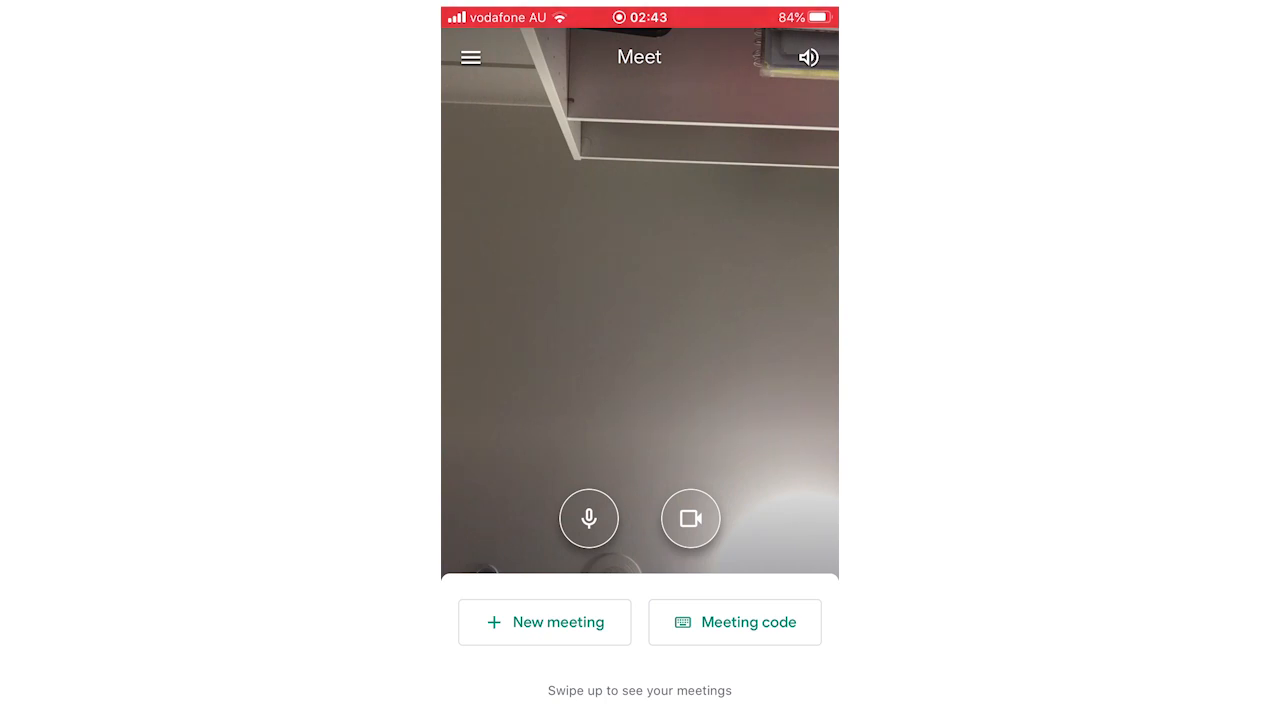
Toggle the camera off, on, then off again, leaving the home preview without live video.
{"action": "left_click", "coordinate": [690, 518]}
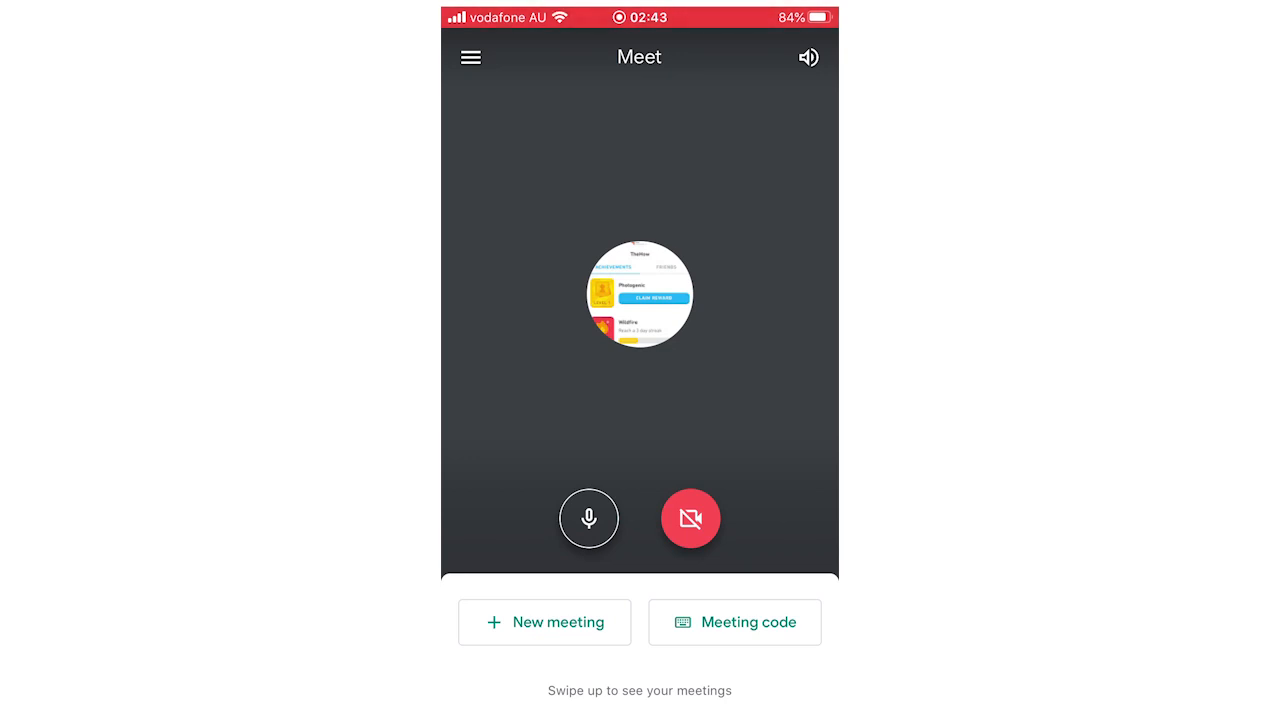
{"action": "left_click", "coordinate": [690, 518]}
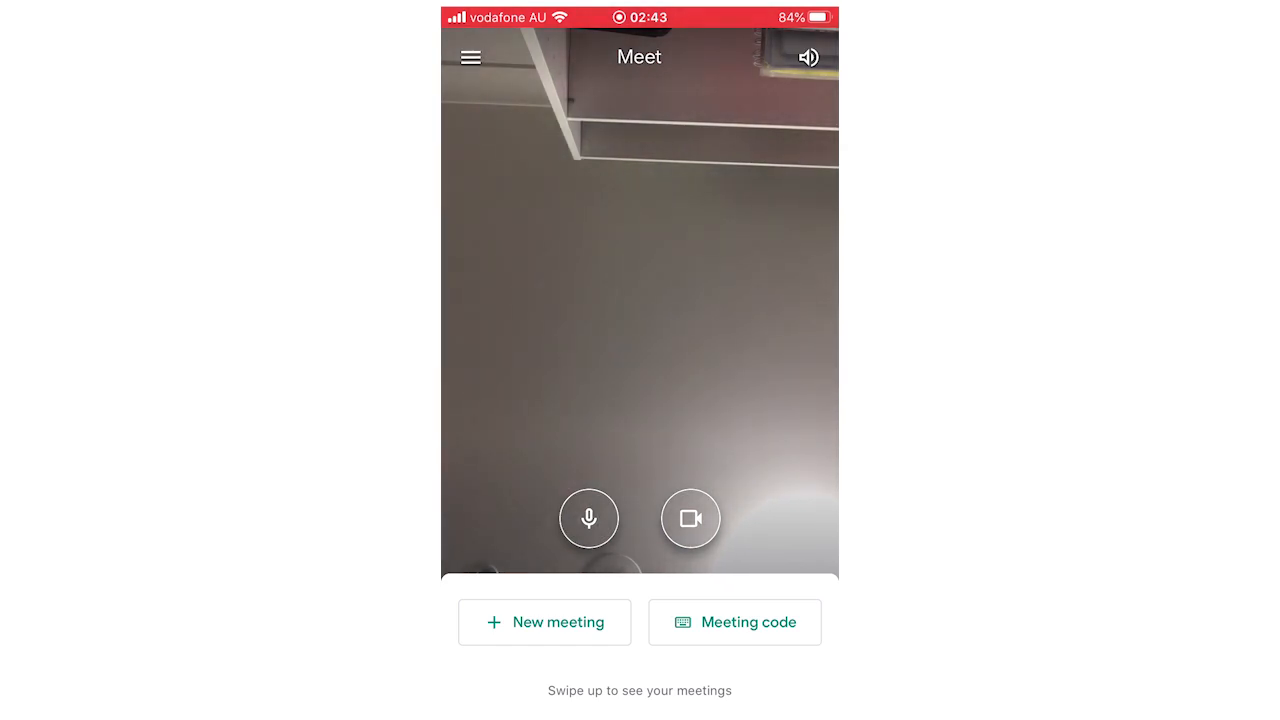
{"action": "left_click", "coordinate": [690, 518]}
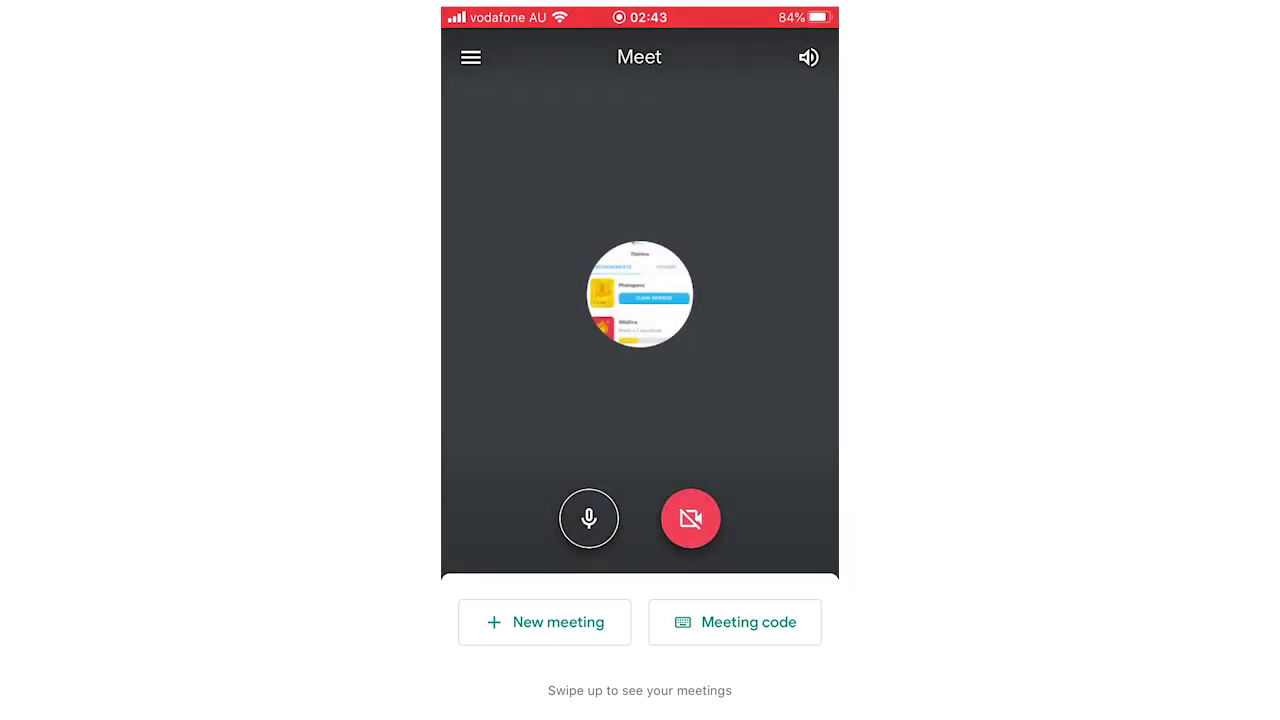